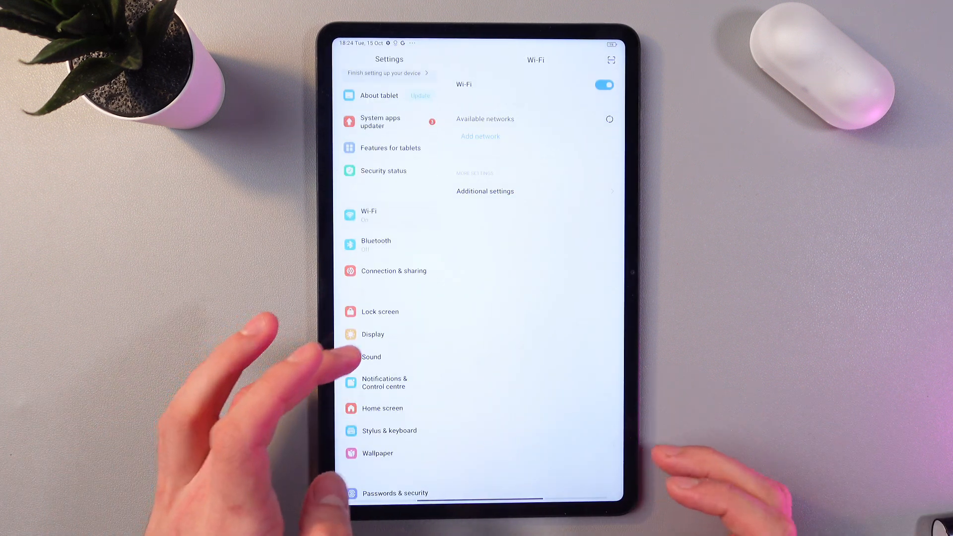
Go to the Display page and enable Dark mode from the Colour scheme thumbnails.
{"action": "left_click", "coordinate": [372, 333]}
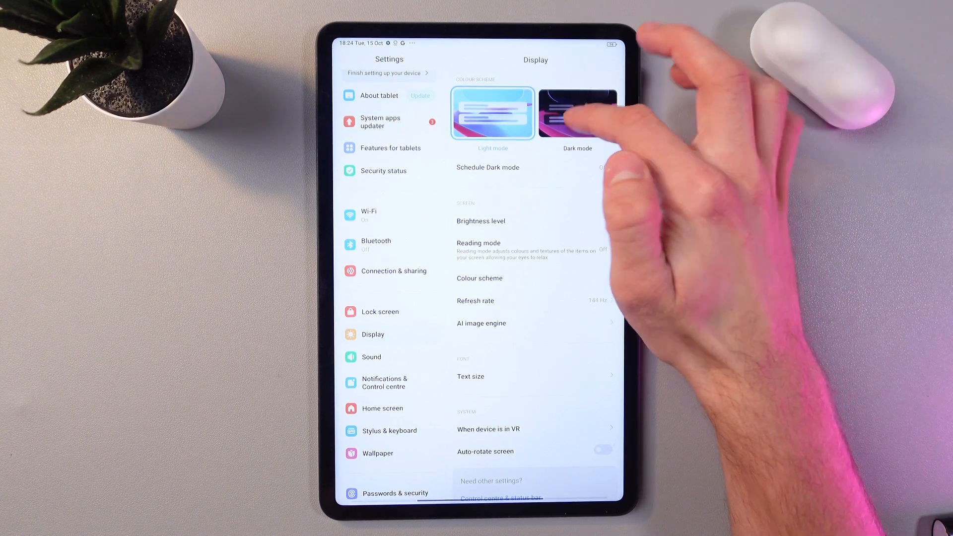
{"action": "left_click", "coordinate": [577, 113]}
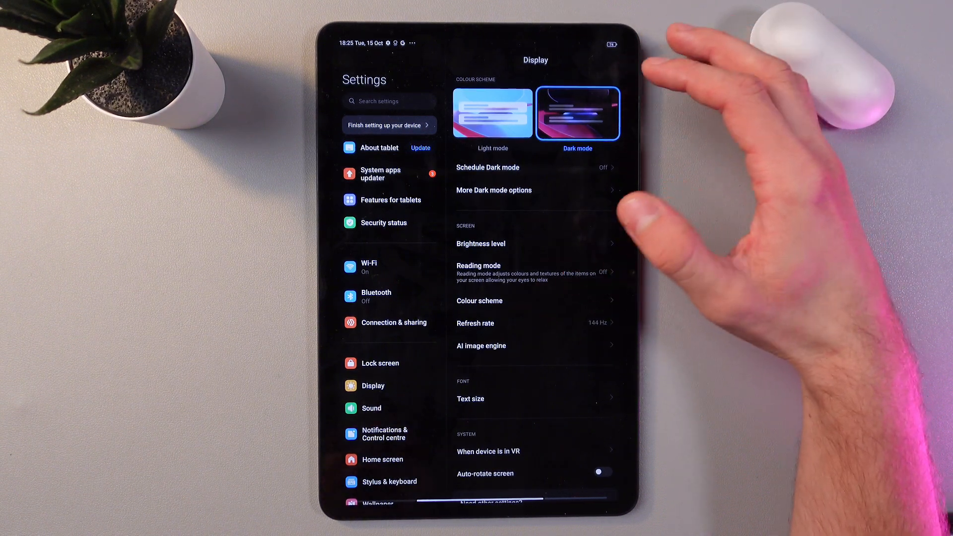
{"action": "mouse_move", "coordinate": [607, 285]}
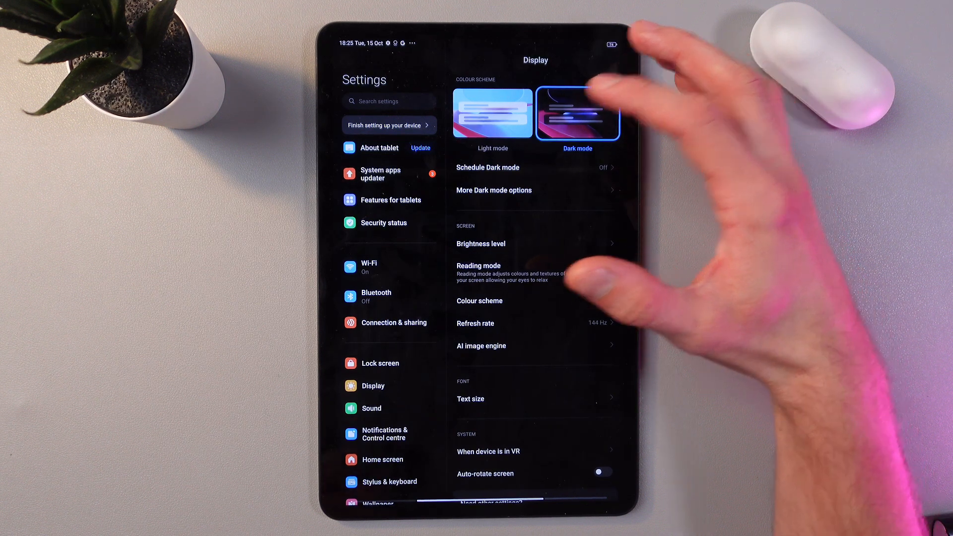
Restore Light mode and view the Brightness level page with automatic brightness on.
{"action": "left_click", "coordinate": [492, 112]}
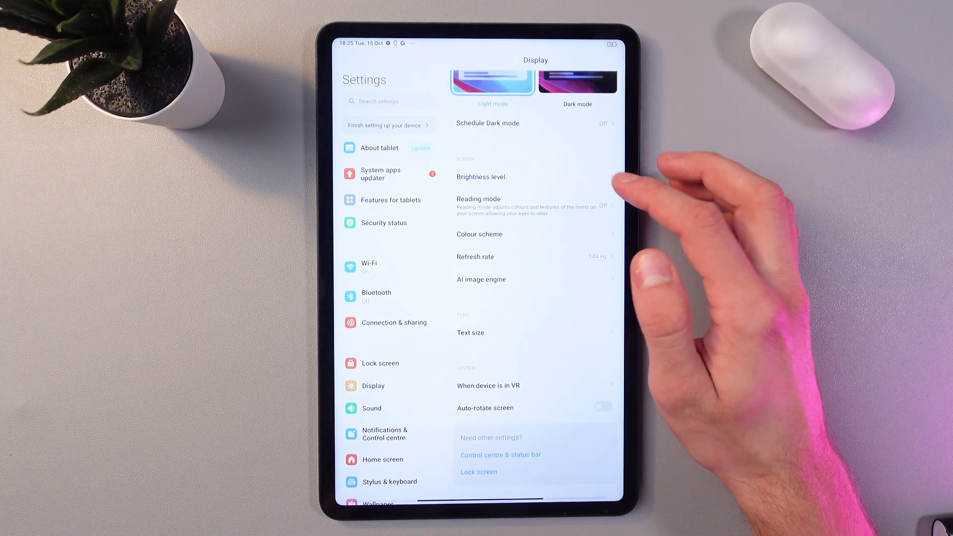
{"action": "left_click", "coordinate": [480, 177]}
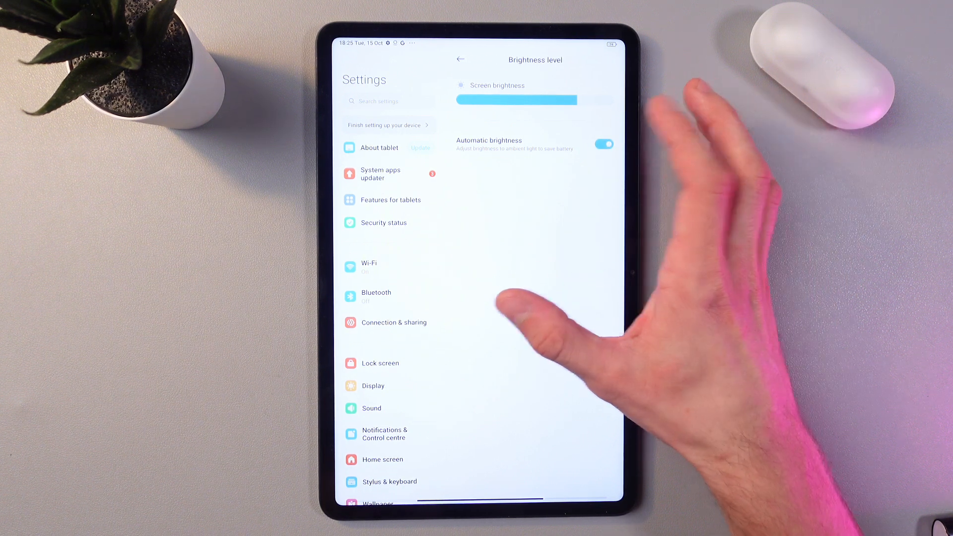
{"action": "mouse_move", "coordinate": [516, 286]}
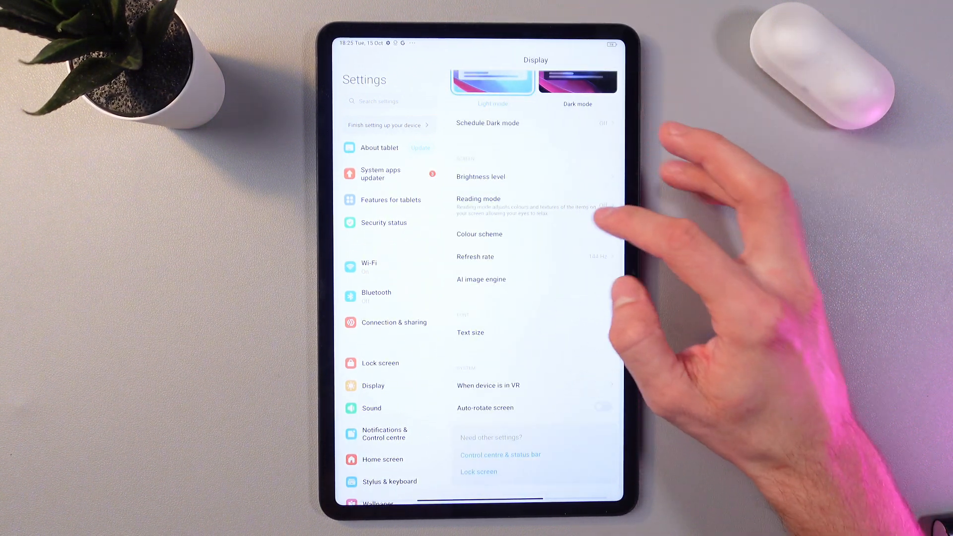
Enable Reading mode and browse the Paper reading style options.
{"action": "left_click", "coordinate": [478, 199]}
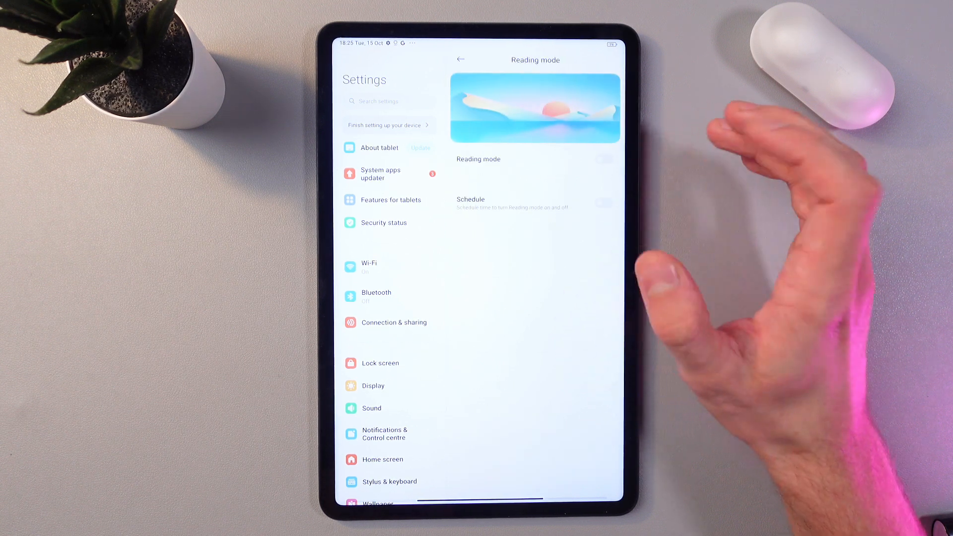
{"action": "left_click", "coordinate": [604, 159]}
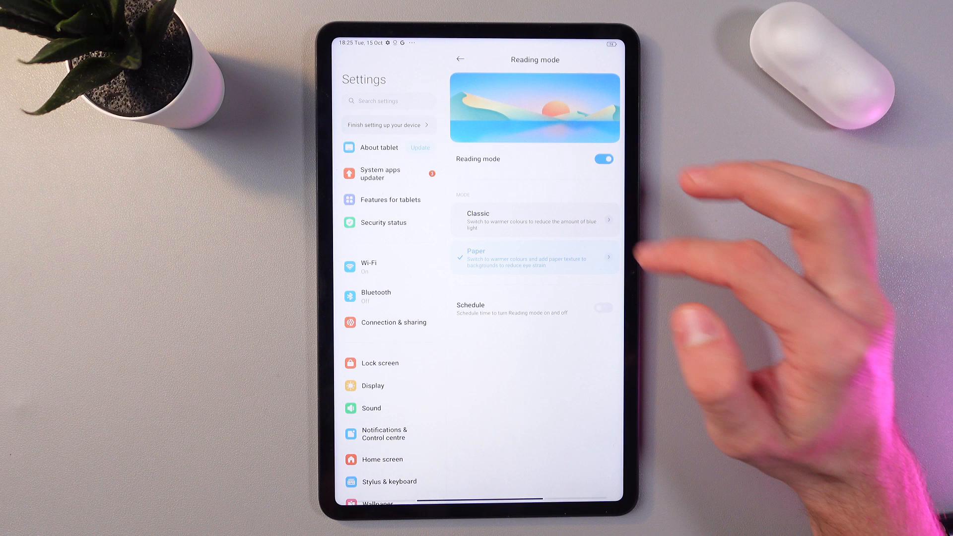
{"action": "left_click", "coordinate": [535, 257]}
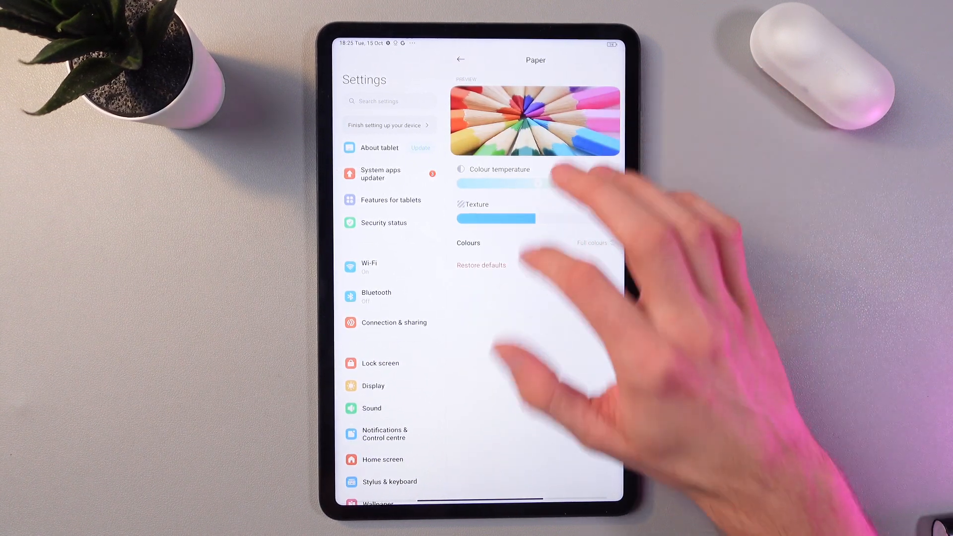
Choose the Classic reading style and return to the Display page.
{"action": "left_click", "coordinate": [459, 58]}
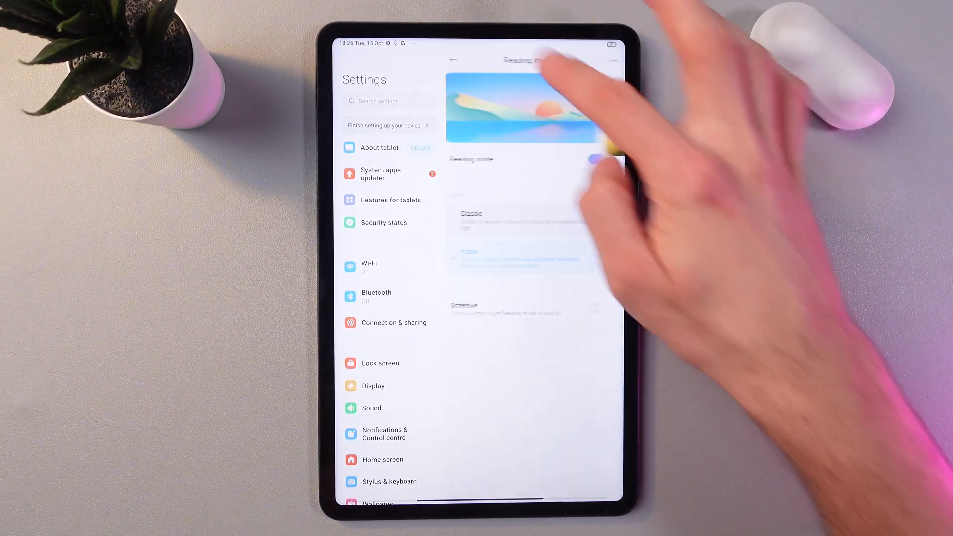
{"action": "left_click", "coordinate": [603, 158]}
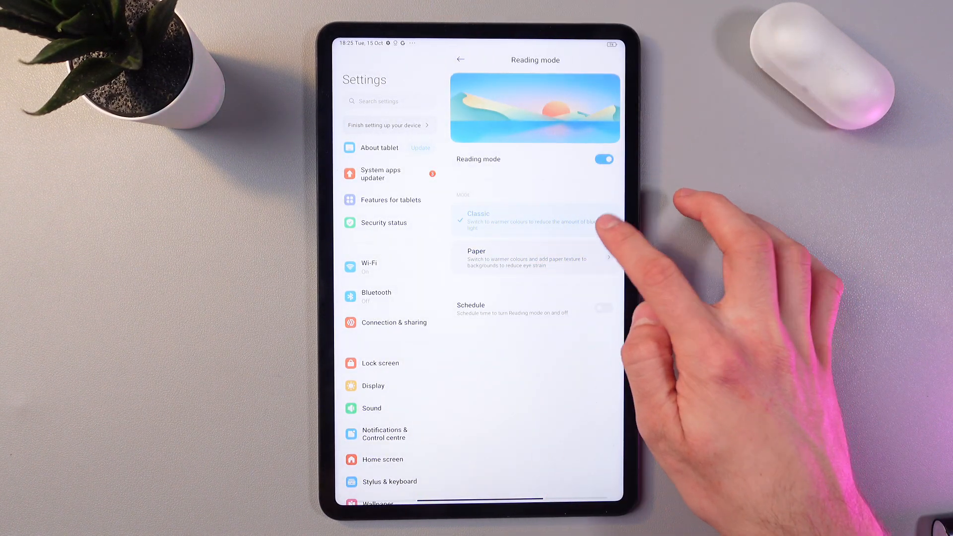
{"action": "left_click", "coordinate": [460, 59]}
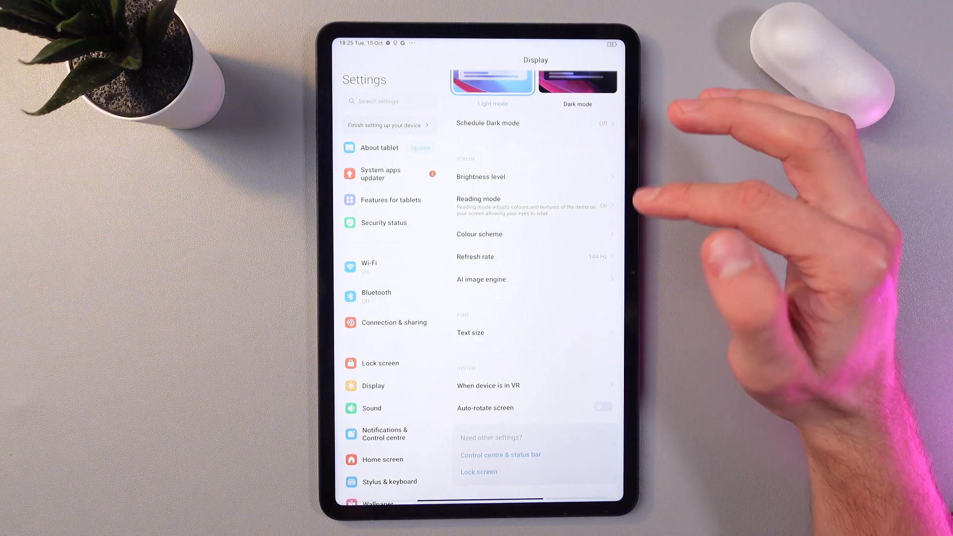
{"action": "left_click", "coordinate": [480, 177]}
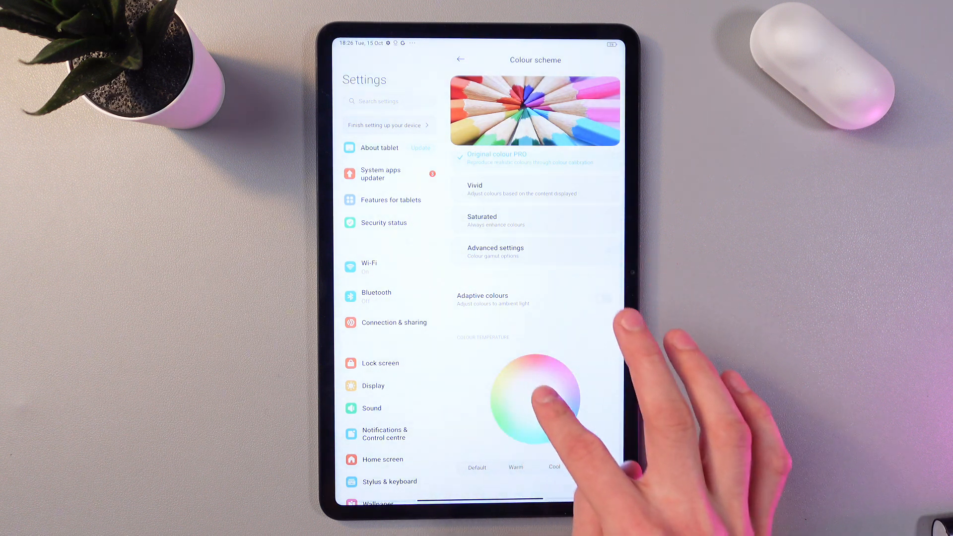
{"action": "left_click", "coordinate": [602, 299]}
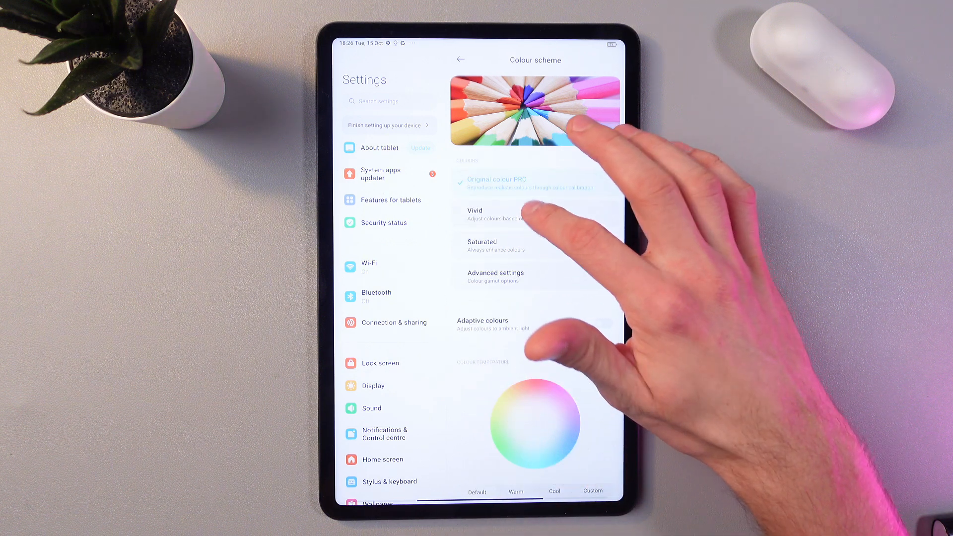
{"action": "left_click", "coordinate": [495, 277]}
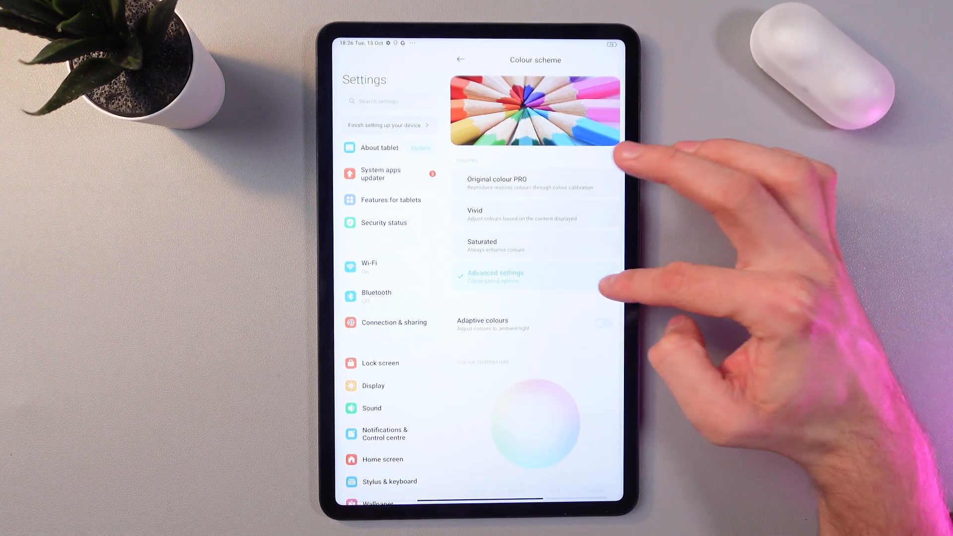
{"action": "left_click", "coordinate": [494, 277]}
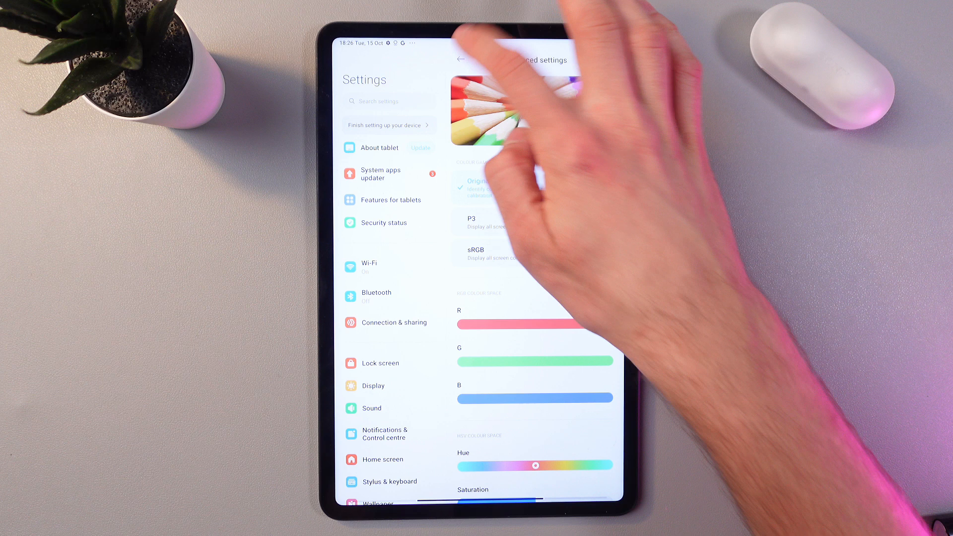
{"action": "left_click", "coordinate": [461, 59]}
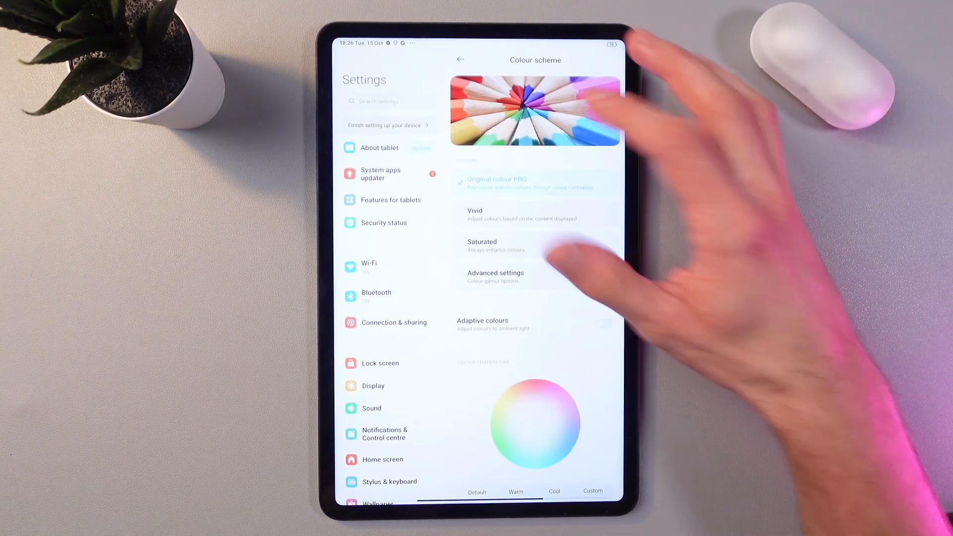
{"action": "left_click", "coordinate": [459, 59]}
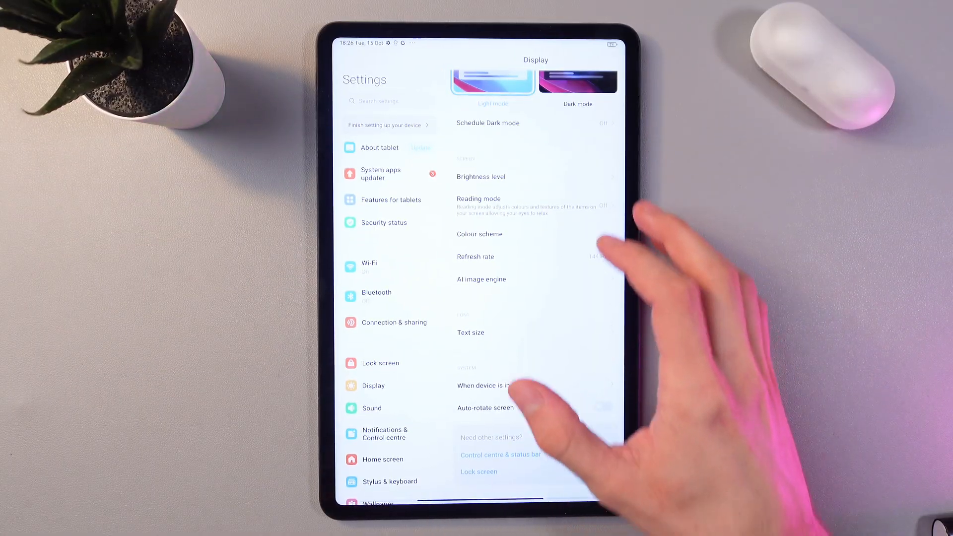
{"action": "left_click", "coordinate": [476, 256]}
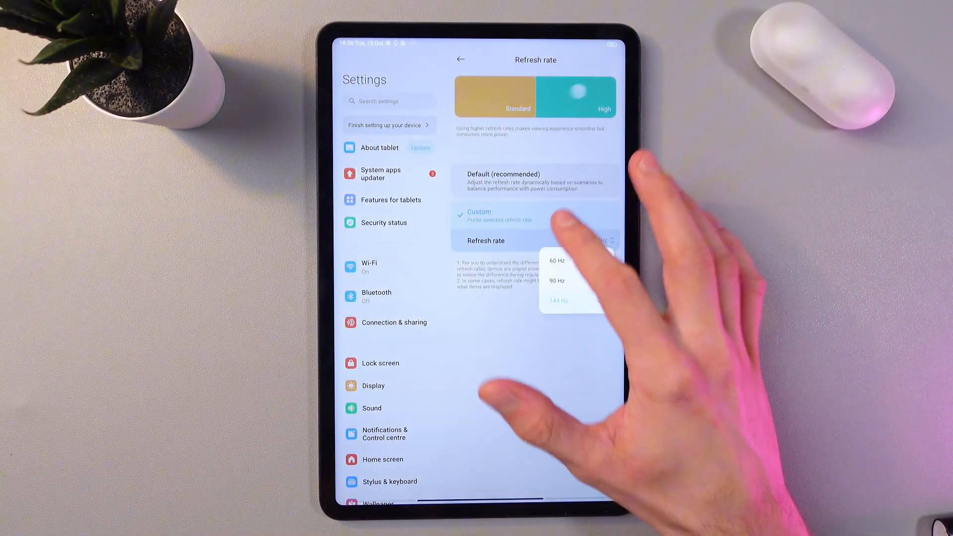
{"action": "left_click", "coordinate": [556, 300]}
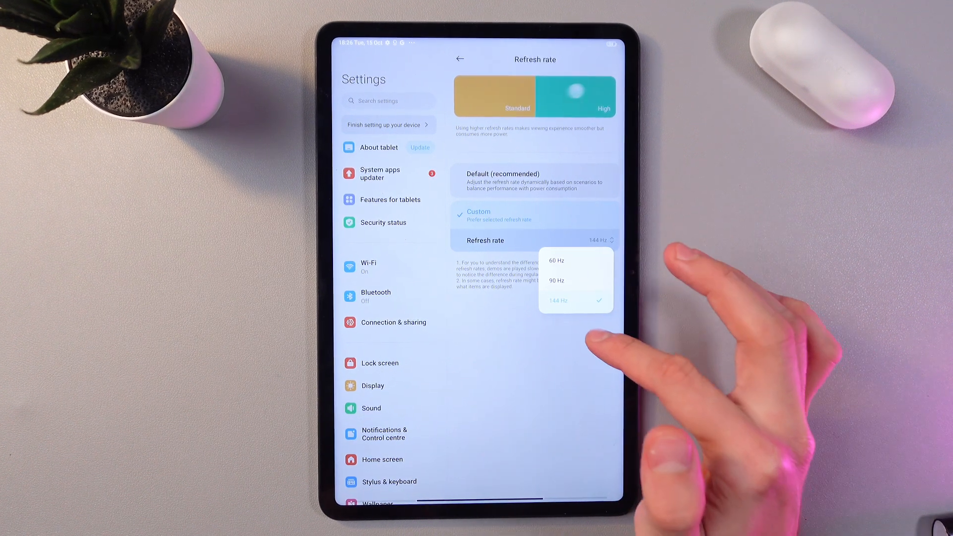
{"action": "left_click", "coordinate": [557, 299]}
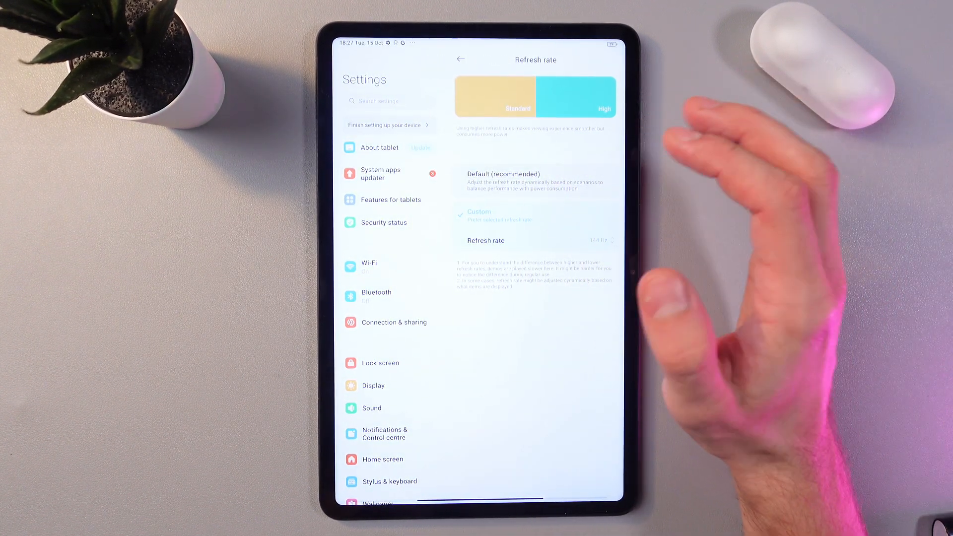
{"action": "left_click", "coordinate": [460, 59]}
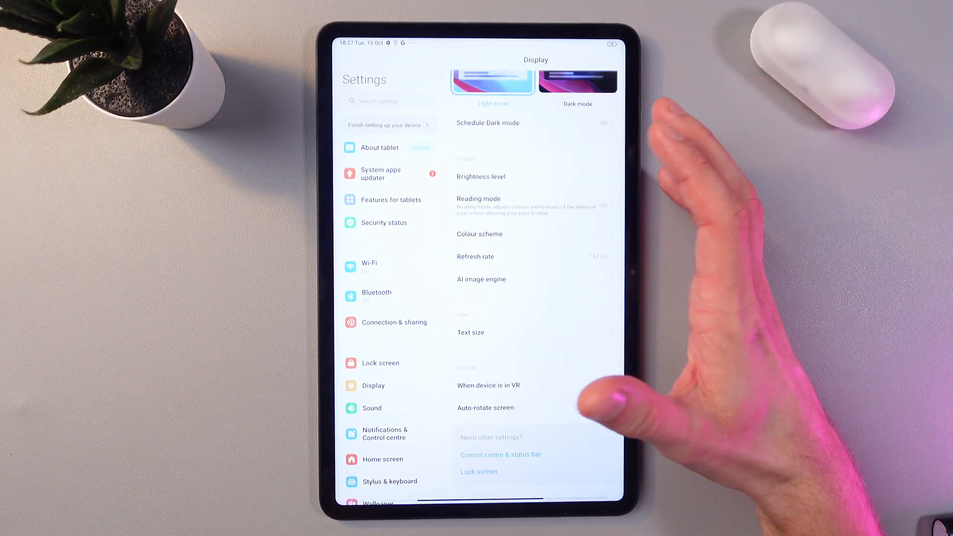
{"action": "mouse_move", "coordinate": [516, 432]}
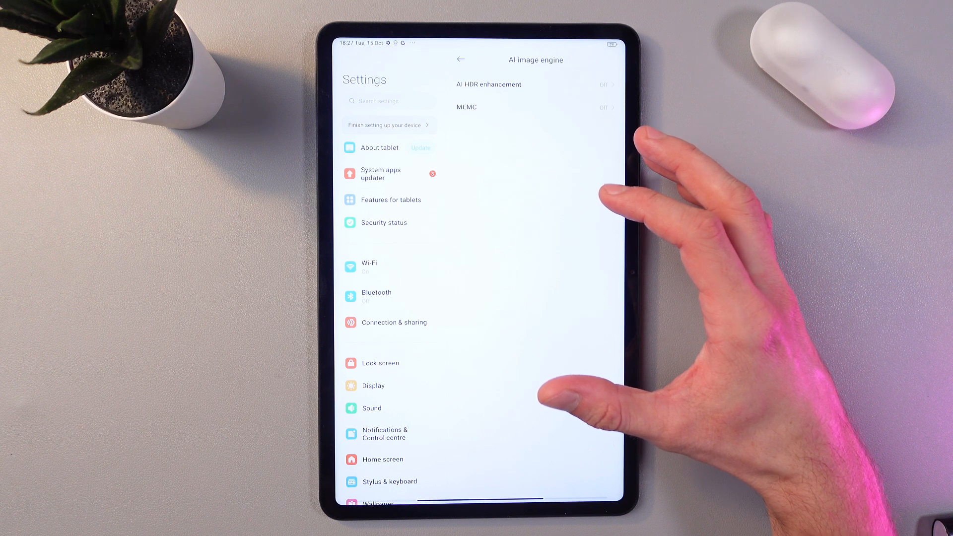
{"action": "mouse_move", "coordinate": [558, 395]}
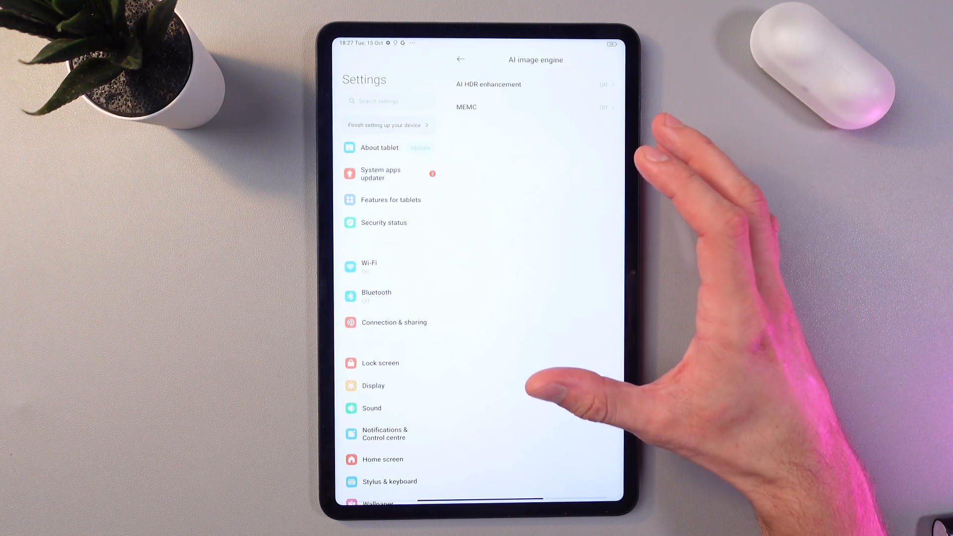
Enable AI HDR enhancement under the AI image engine and leave its page.
{"action": "left_click", "coordinate": [488, 83]}
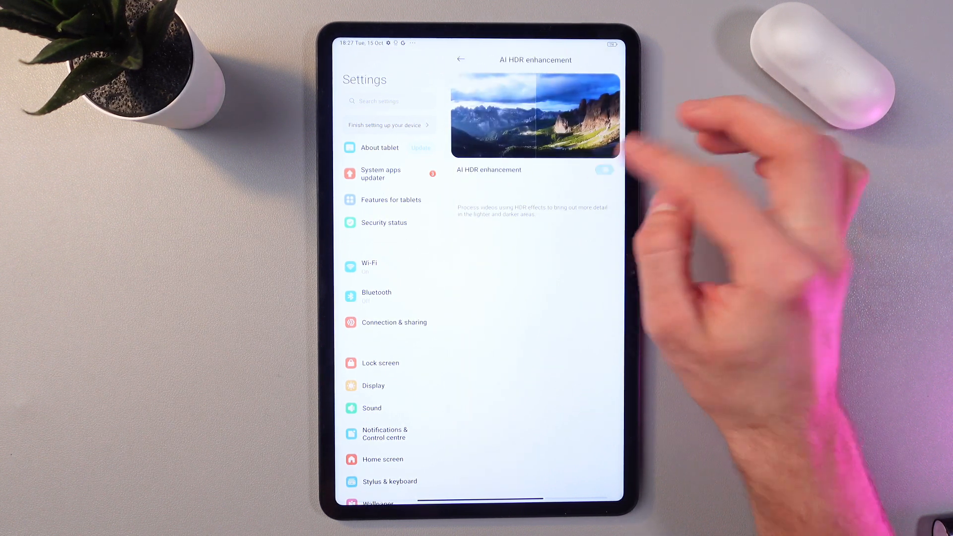
{"action": "left_click", "coordinate": [604, 170]}
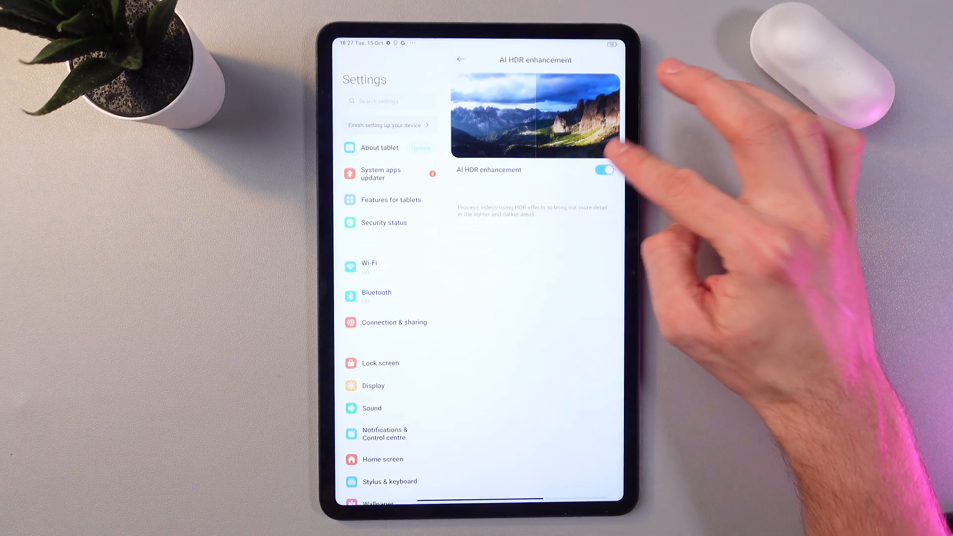
{"action": "left_click", "coordinate": [461, 59]}
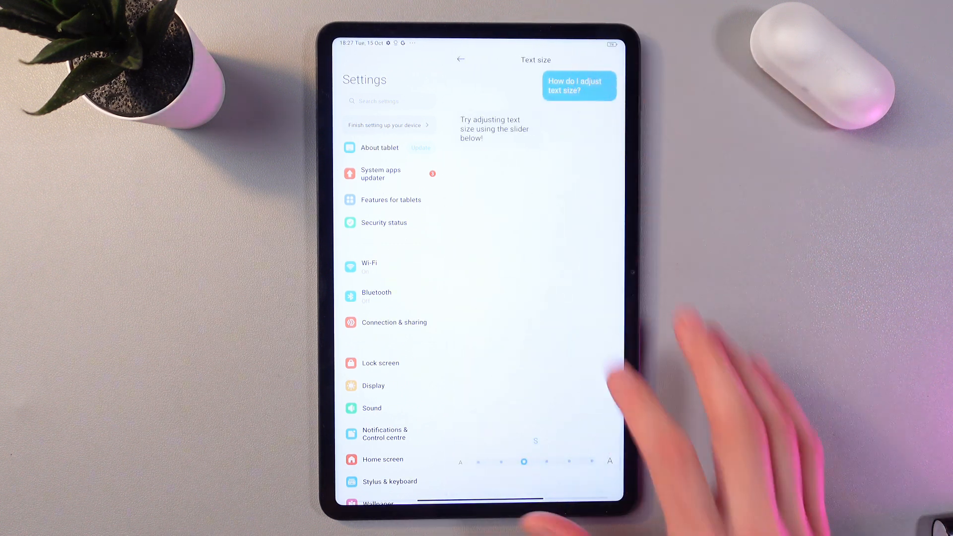
Drag the Text size slider down to XS, then back toward a larger size.
{"action": "left_click_drag", "start_coordinate": [524, 461], "coordinate": [501, 461]}
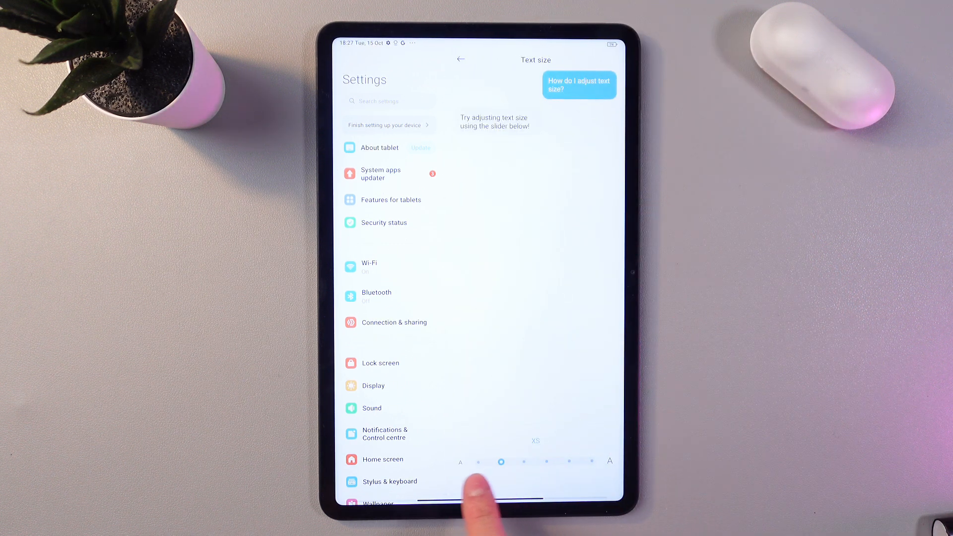
{"action": "left_click_drag", "start_coordinate": [500, 461], "coordinate": [567, 462]}
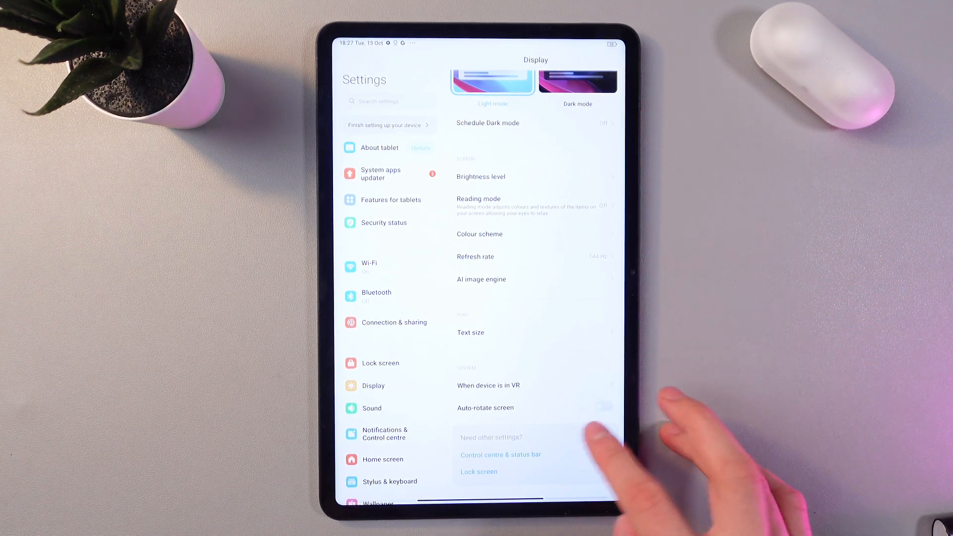
{"action": "left_click", "coordinate": [602, 407]}
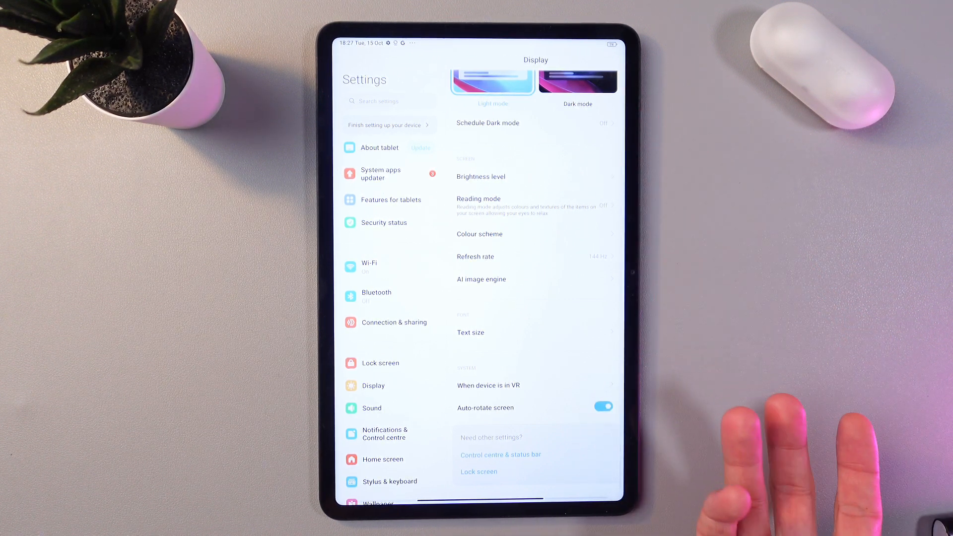
{"action": "left_click", "coordinate": [602, 407]}
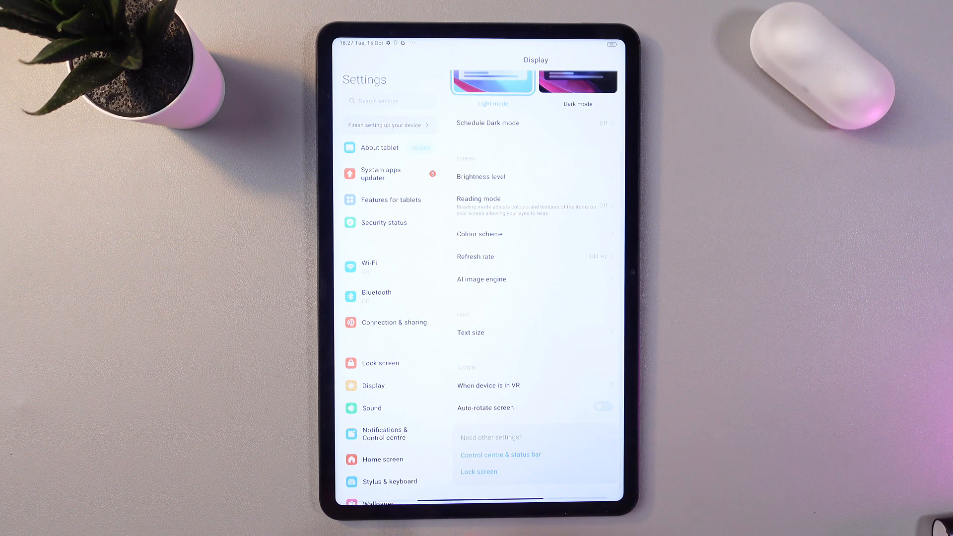